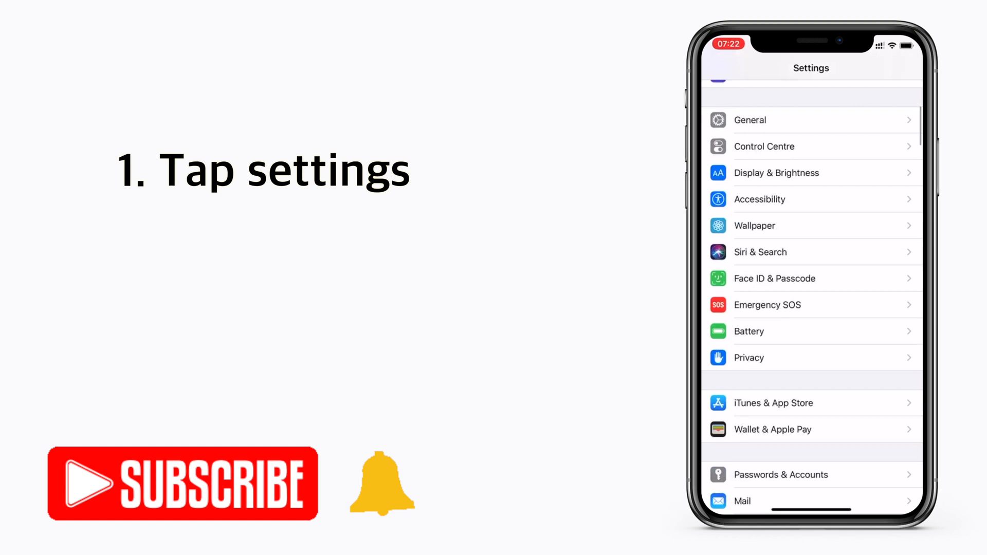
# - Go into the Mail settings from the main Settings list
pyautogui.click(742, 500)
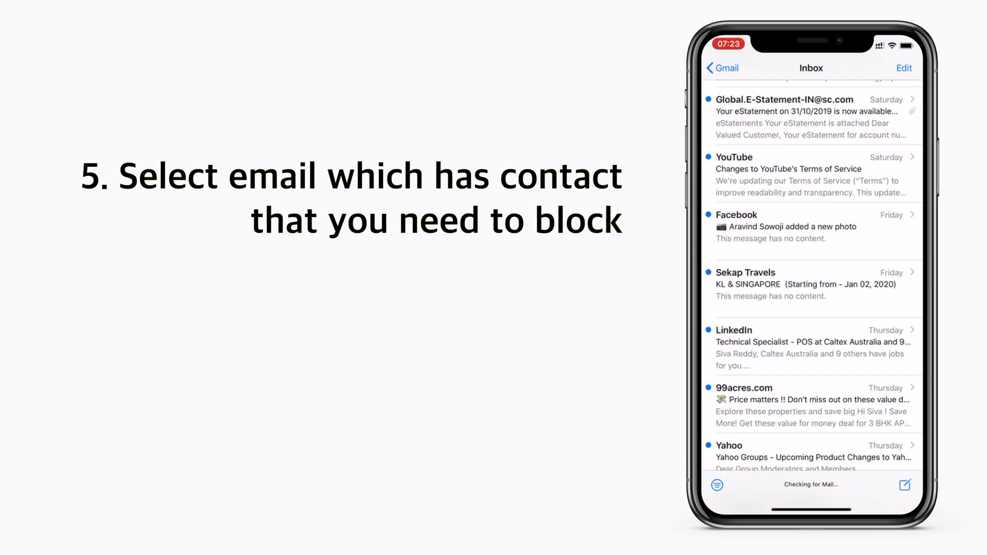
# - View the Sekap Travels email and bring up the sender's contact card
pyautogui.click(786, 284)
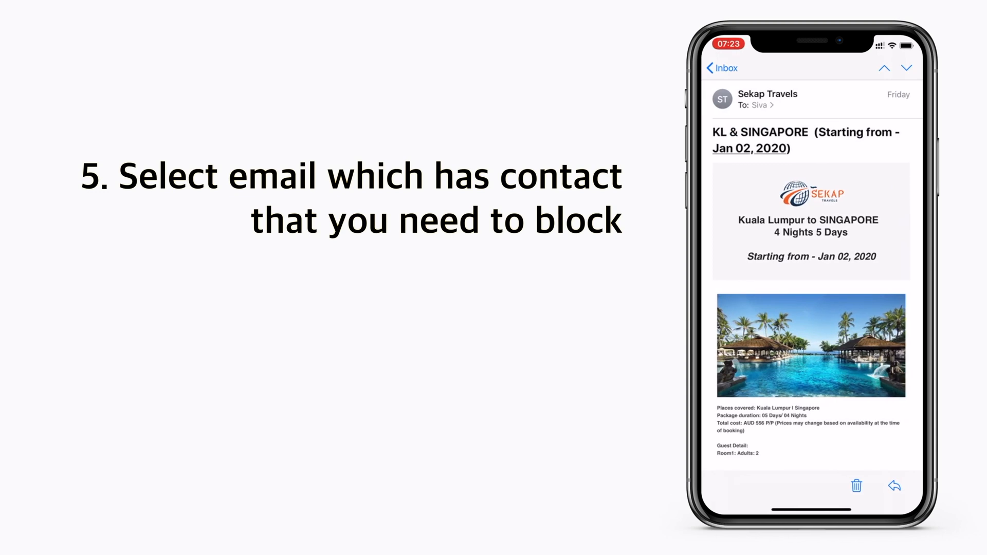
pyautogui.click(768, 99)
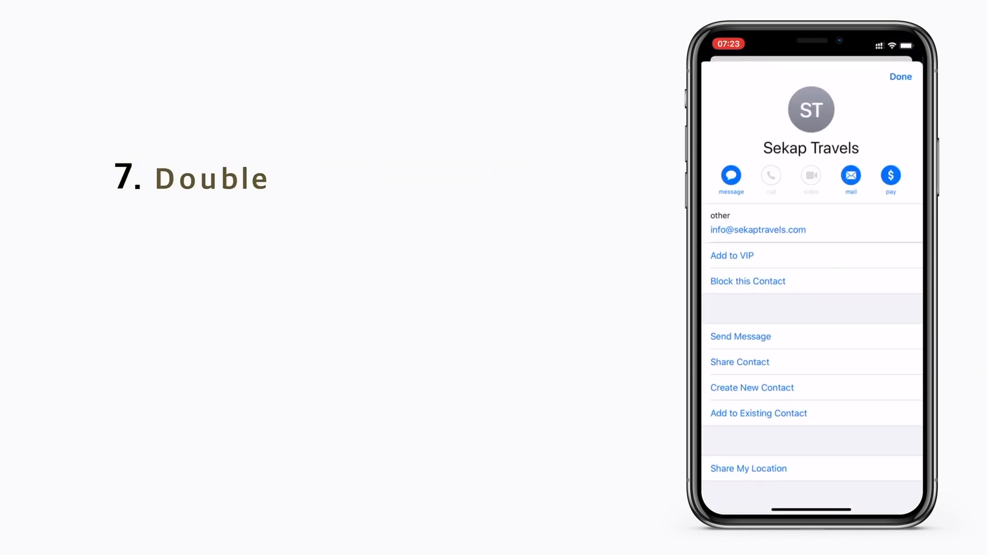
# - Block Sekap Travels as a contact and return to their email showing the blocked notice
pyautogui.doubleClick(747, 280)
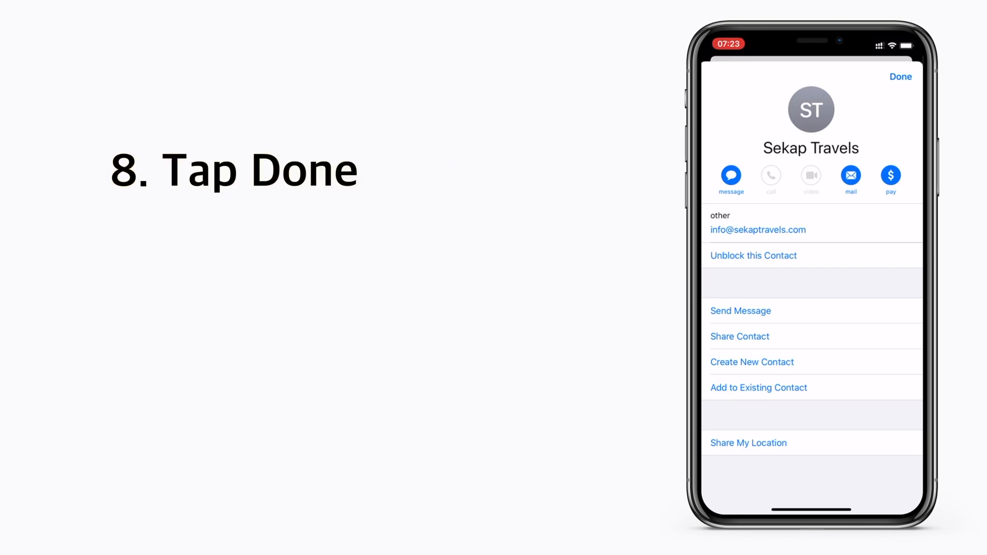
pyautogui.click(900, 76)
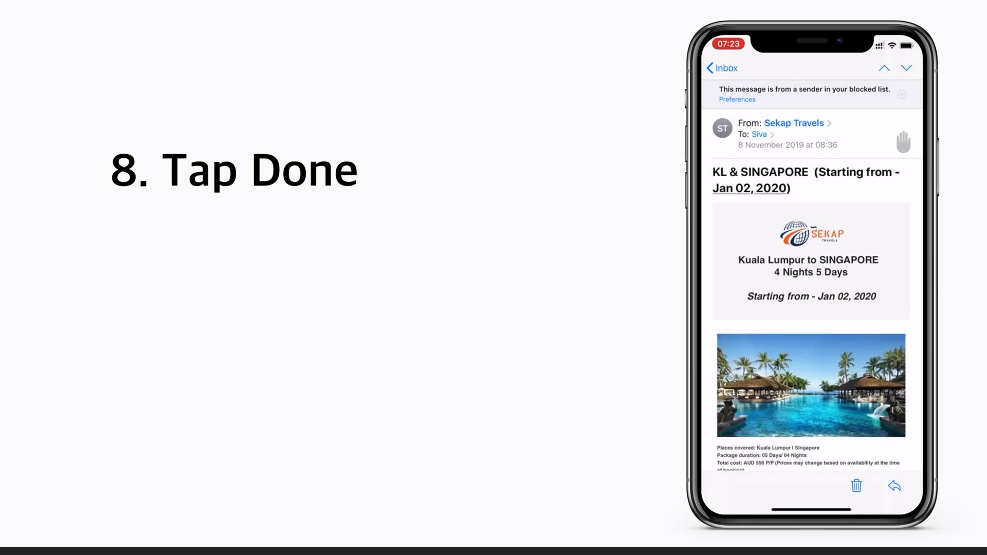